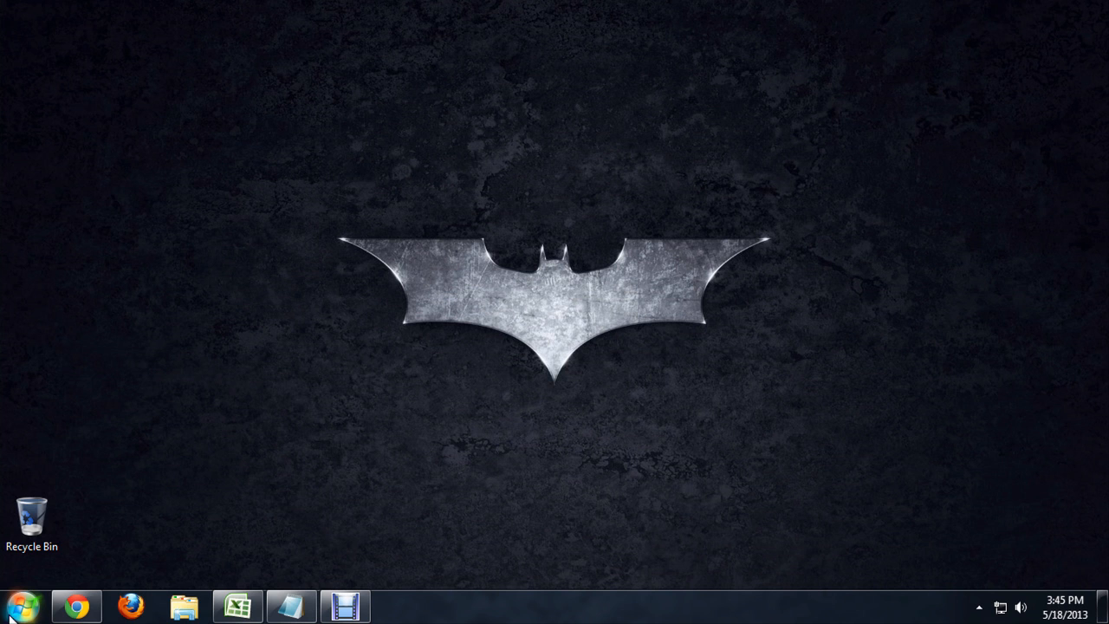
# Search the Start menu for 'publ' to find Microsoft Office Publisher 2007
pyautogui.click(21, 606)
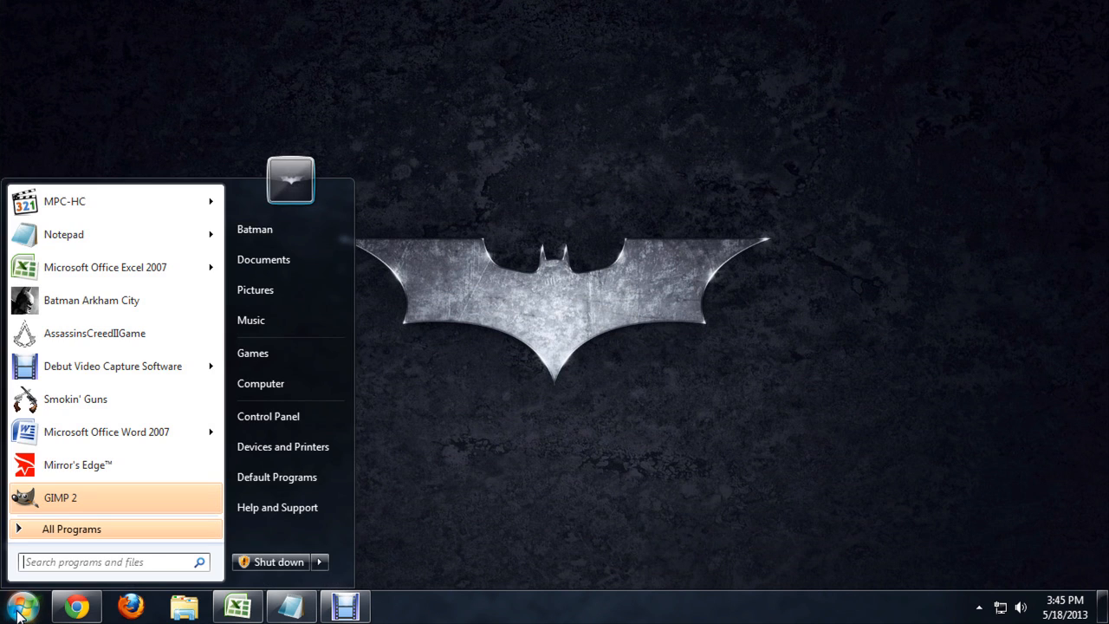
pyautogui.write('publ')
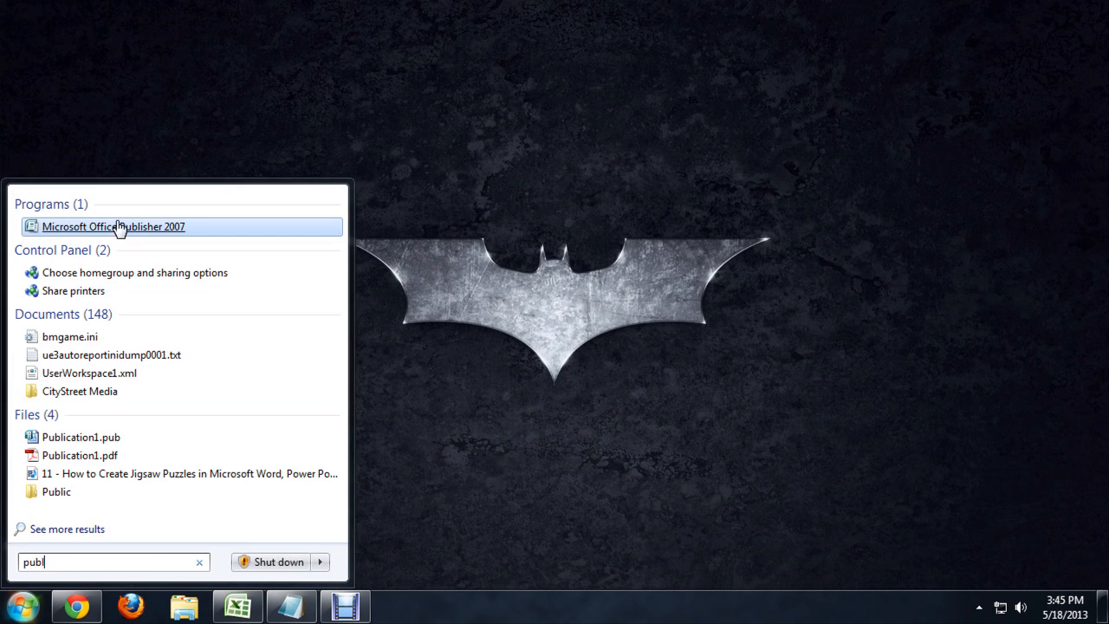
# Launch Publisher 2007, start a blank A4 page and save it as Publication1.pub in Documents
pyautogui.click(112, 226)
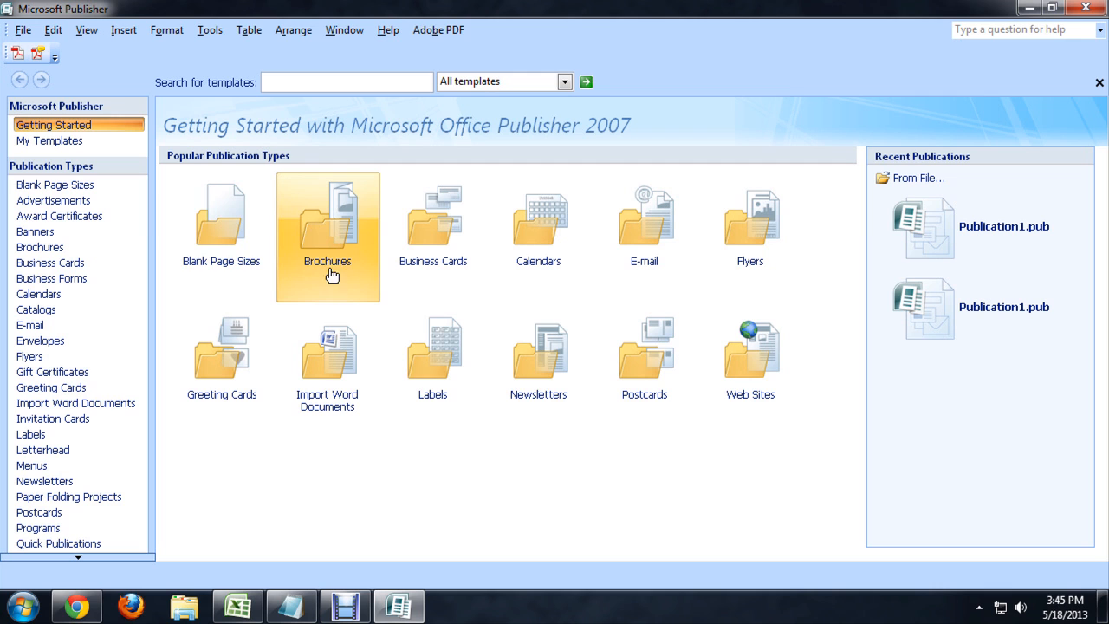
pyautogui.click(55, 184)
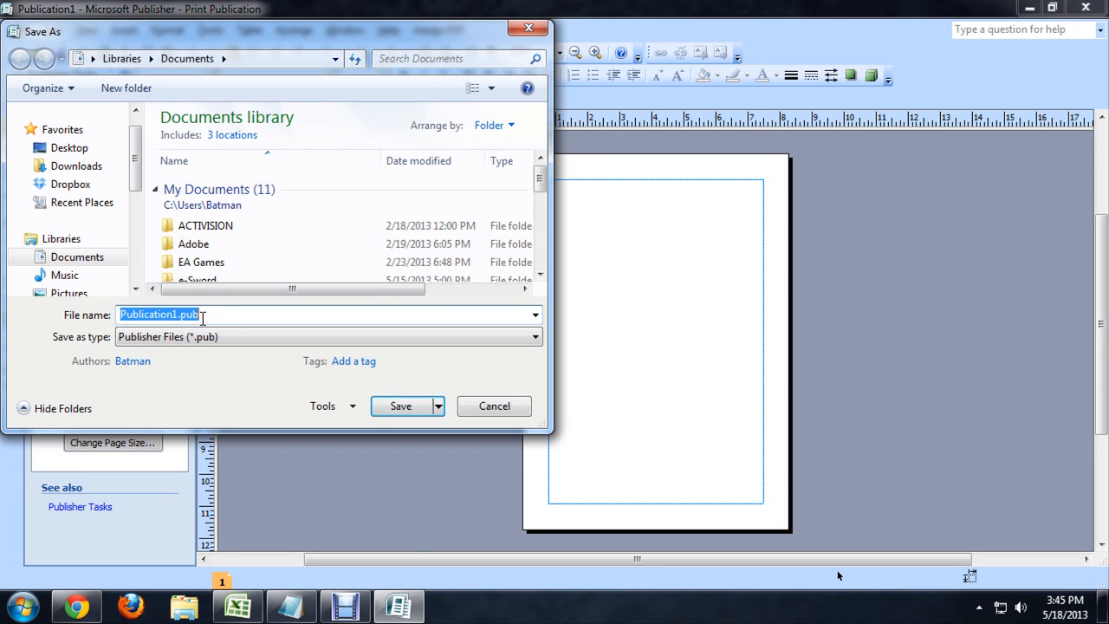
pyautogui.moveTo(431, 433)
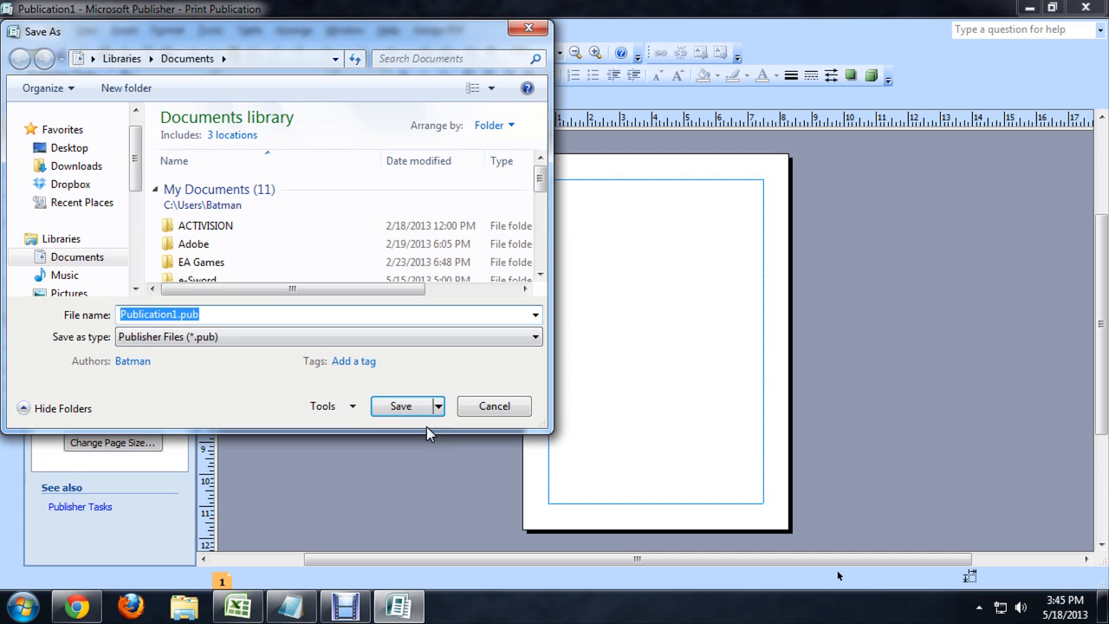
pyautogui.click(400, 405)
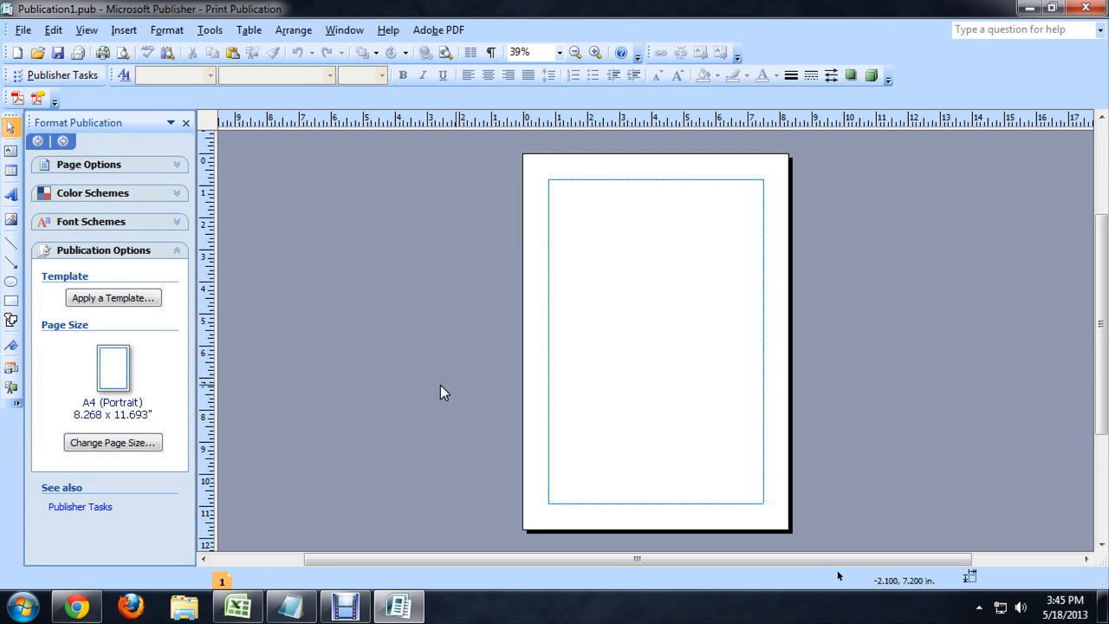
pyautogui.moveTo(346, 397)
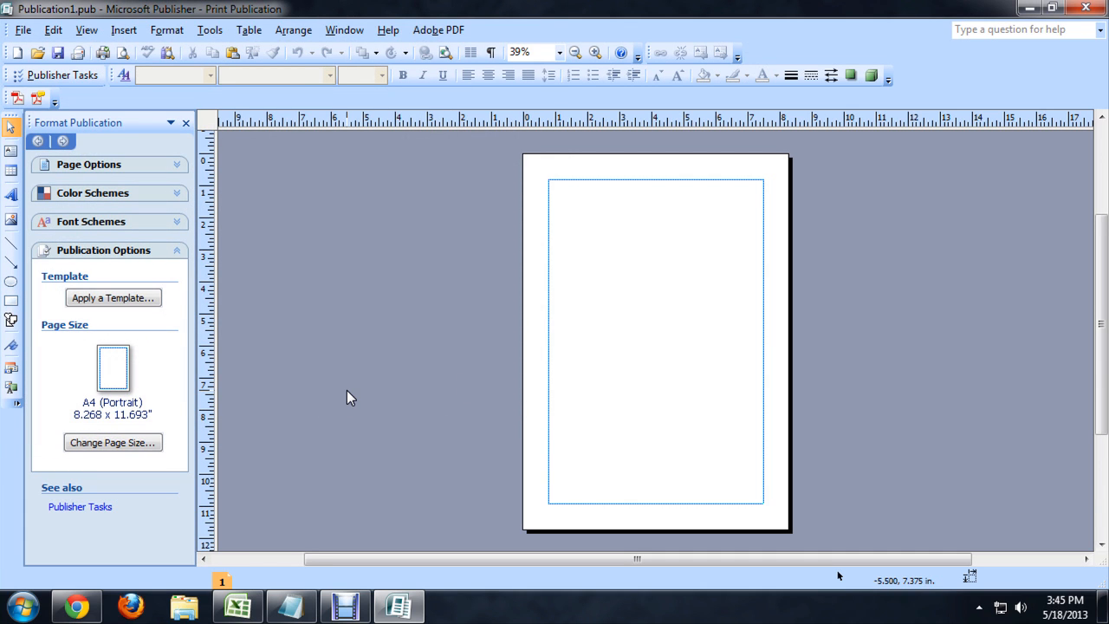
# Open Chrome and go to the Gmail inbox from the Google bar
pyautogui.click(77, 605)
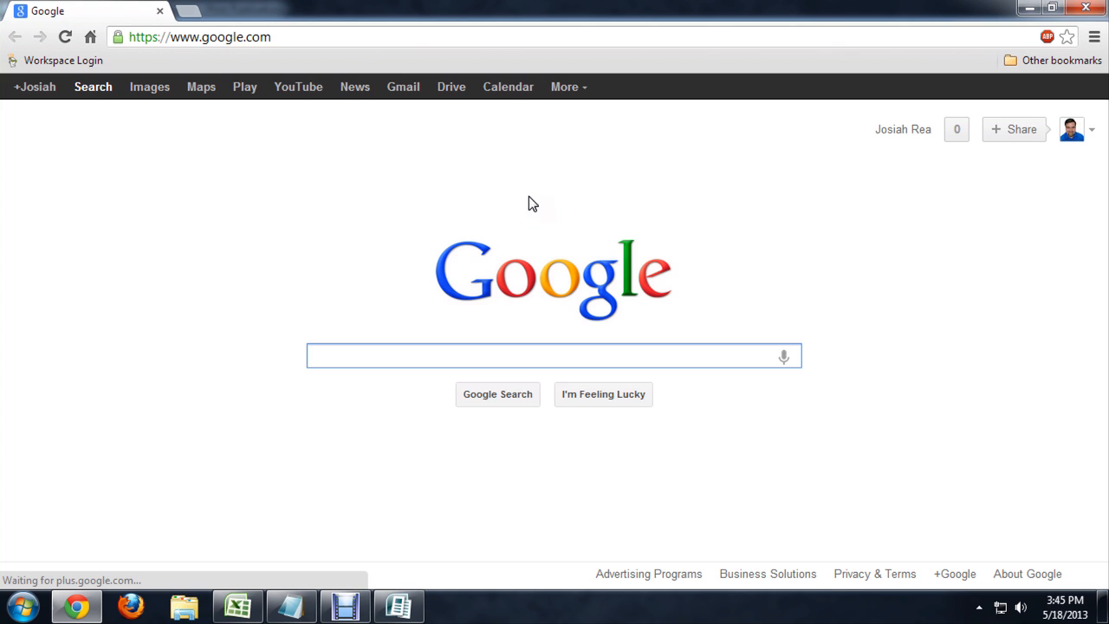
pyautogui.moveTo(354, 86)
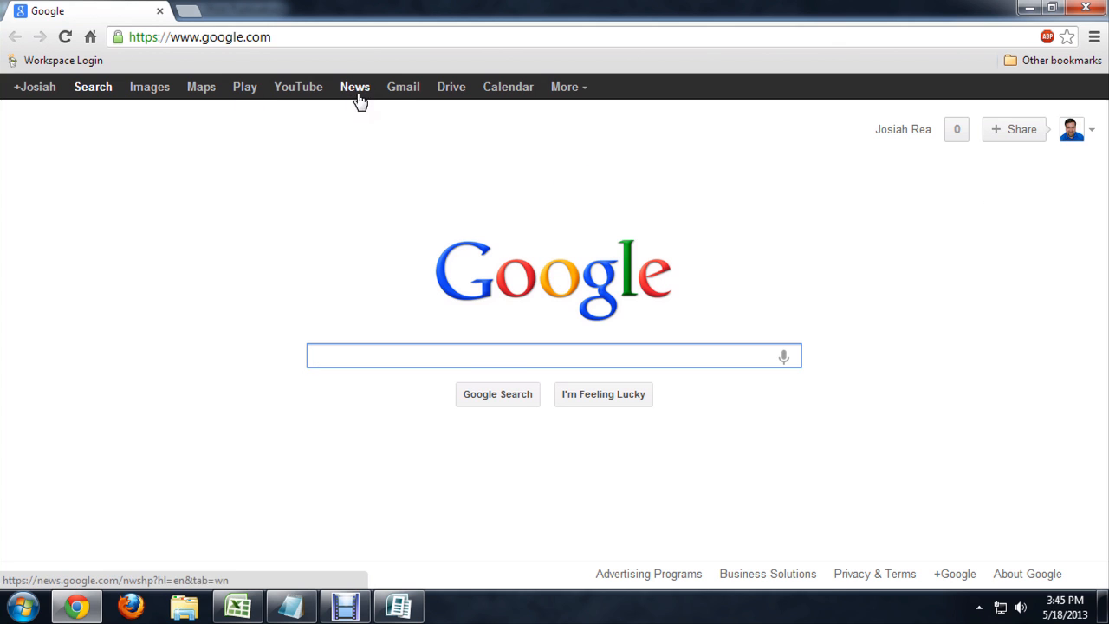
pyautogui.click(402, 87)
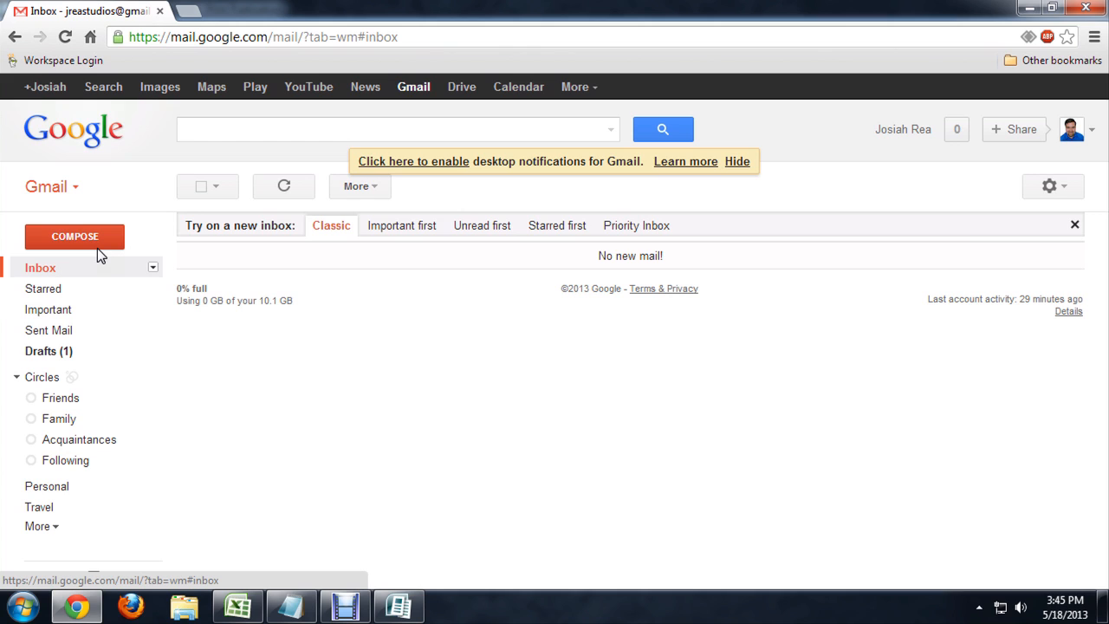
# Compose a new email addressed to the suggested contact matching 'cr'
pyautogui.click(74, 237)
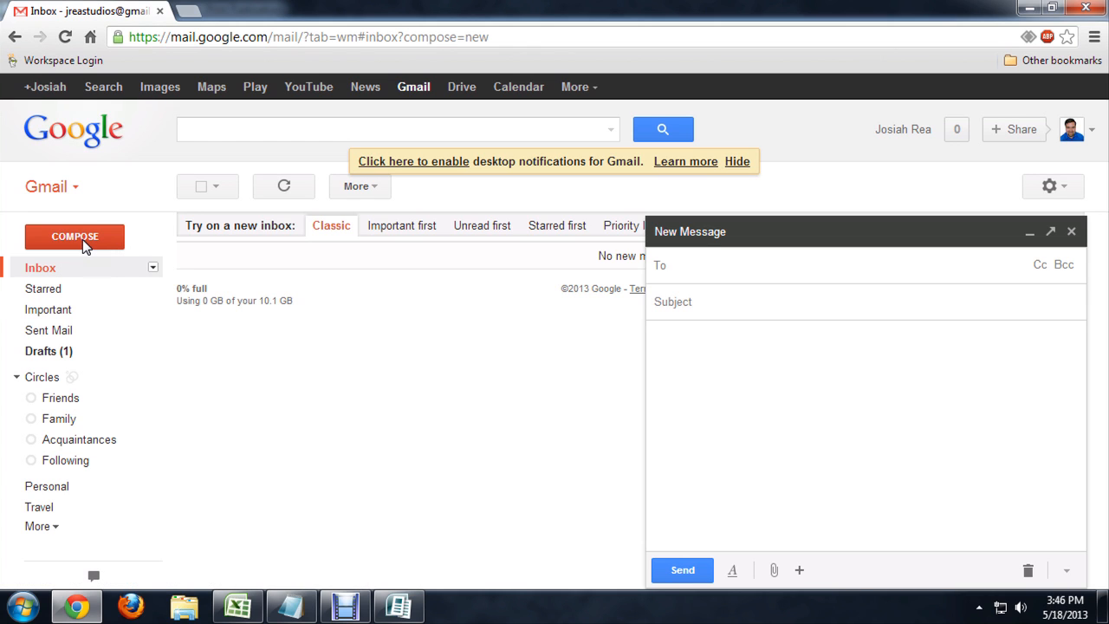
pyautogui.write('cr')
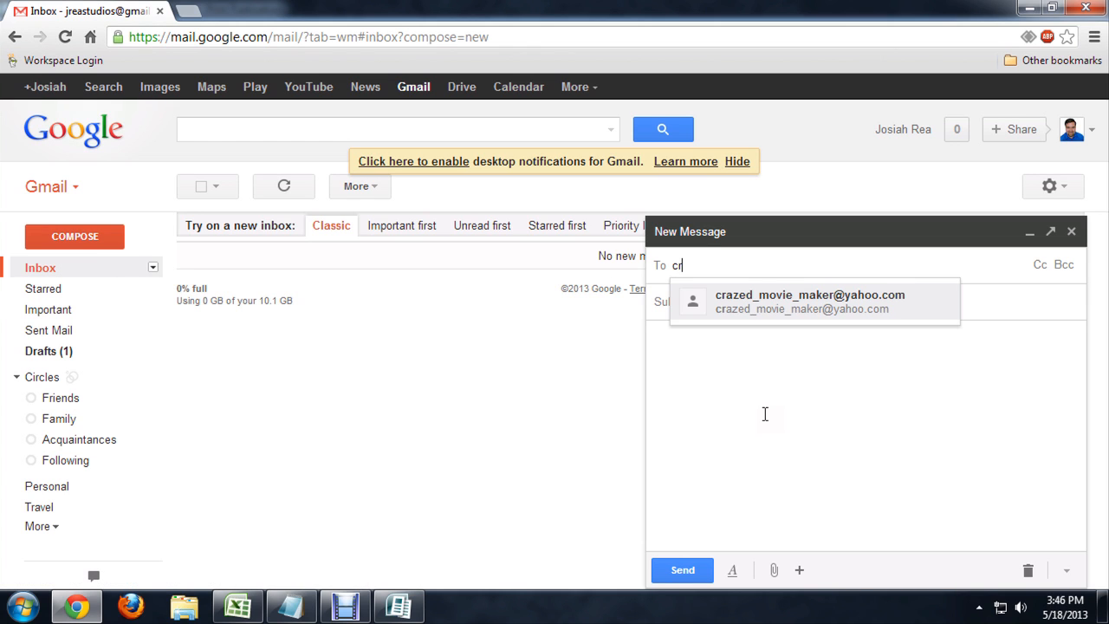
pyautogui.click(809, 302)
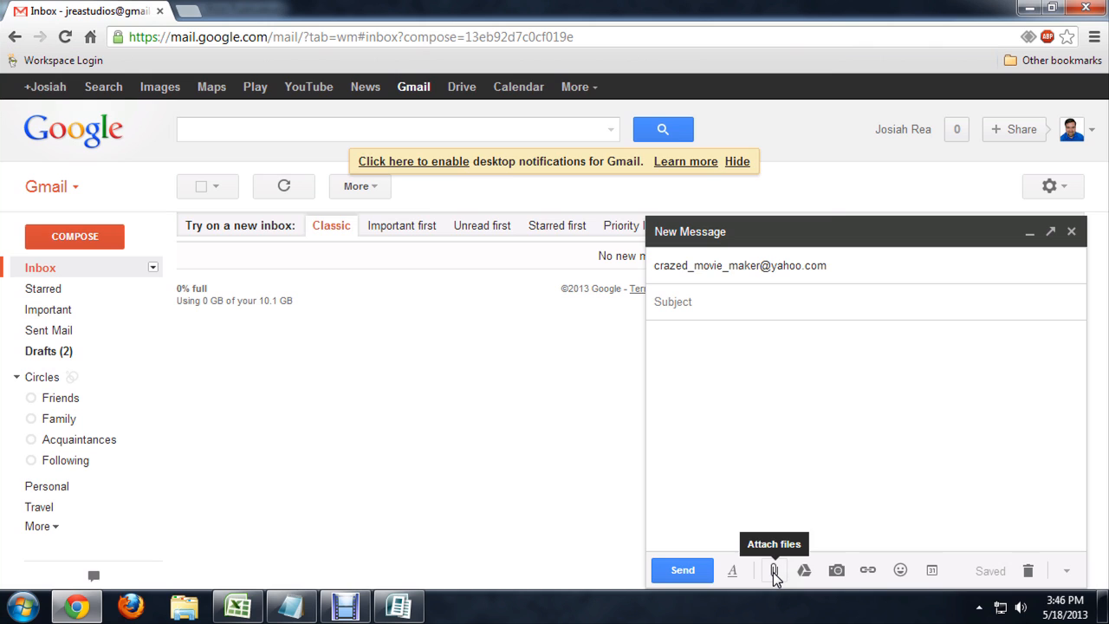
# Attach Publication1.pub from Documents and send the message without subject or body
pyautogui.click(774, 570)
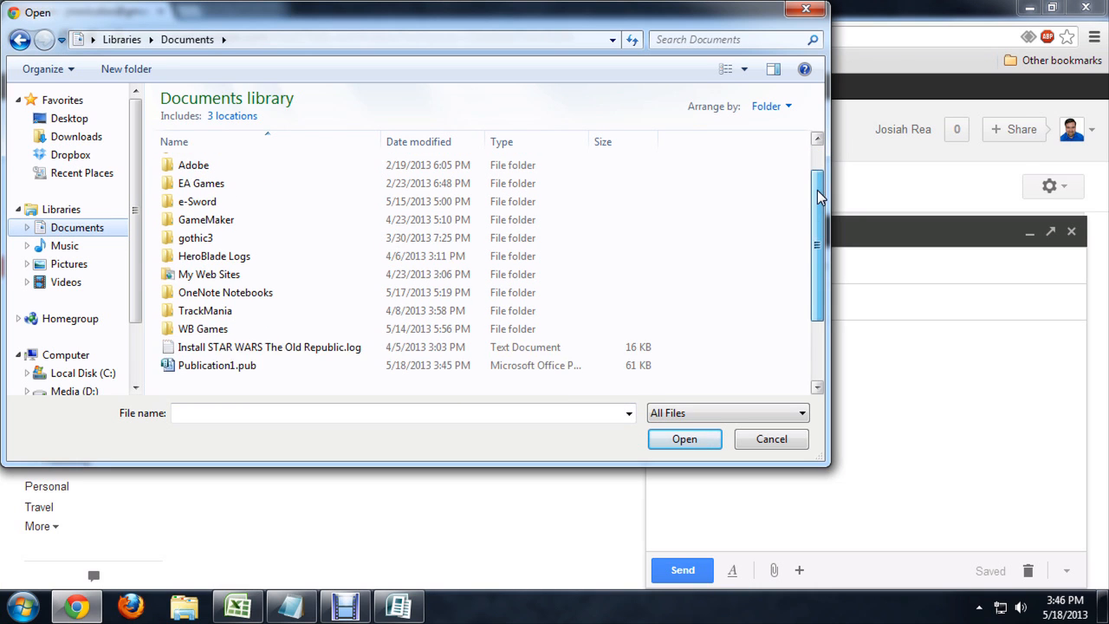
pyautogui.click(217, 331)
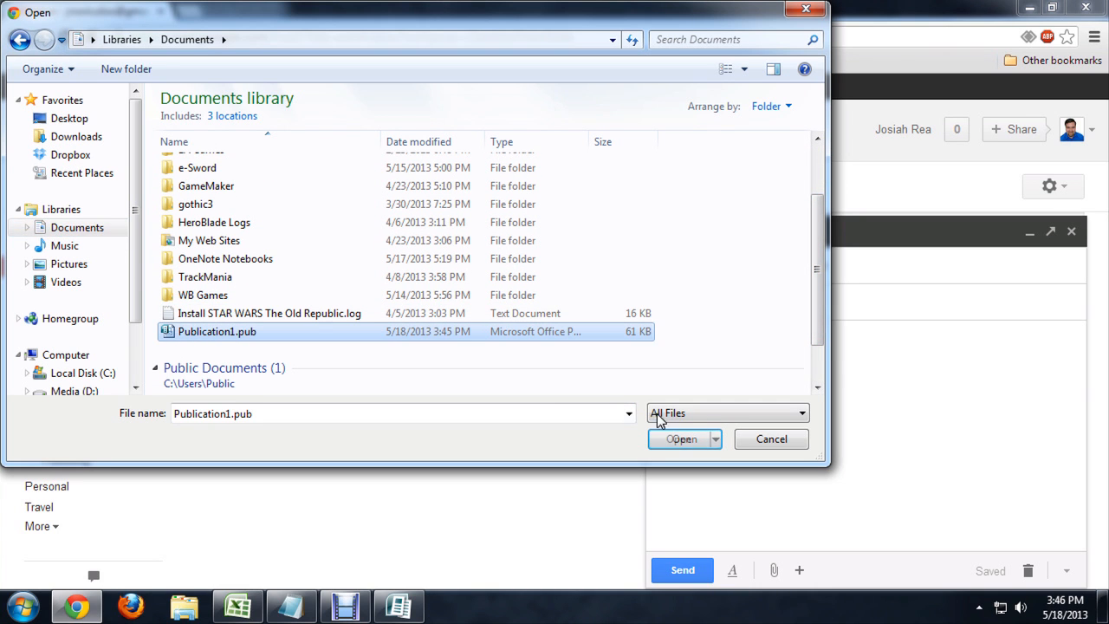
pyautogui.click(682, 438)
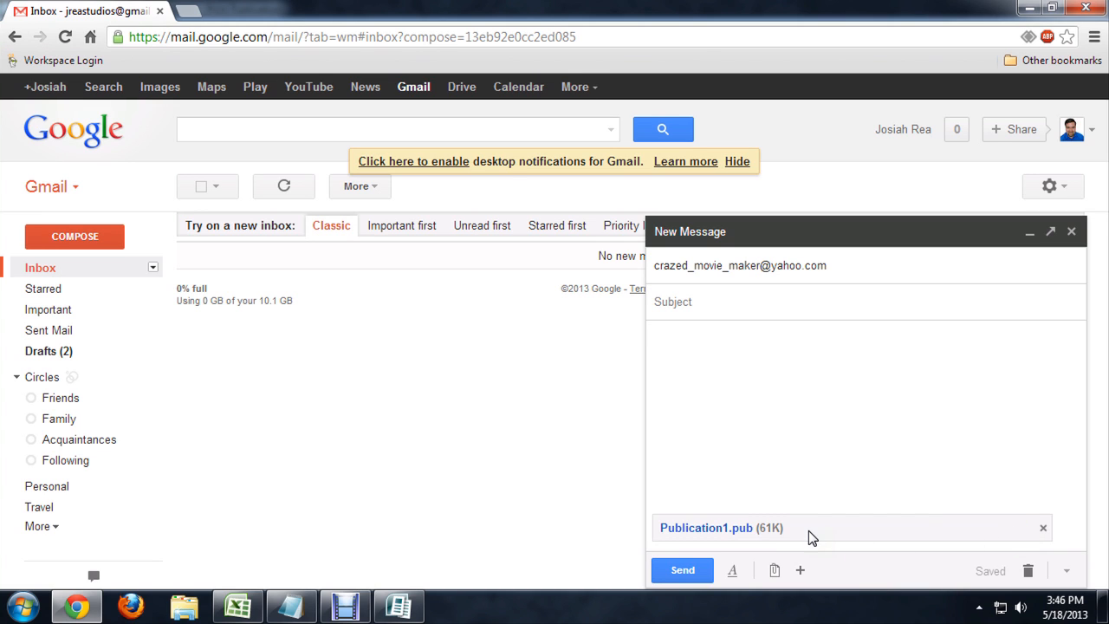
pyautogui.click(682, 569)
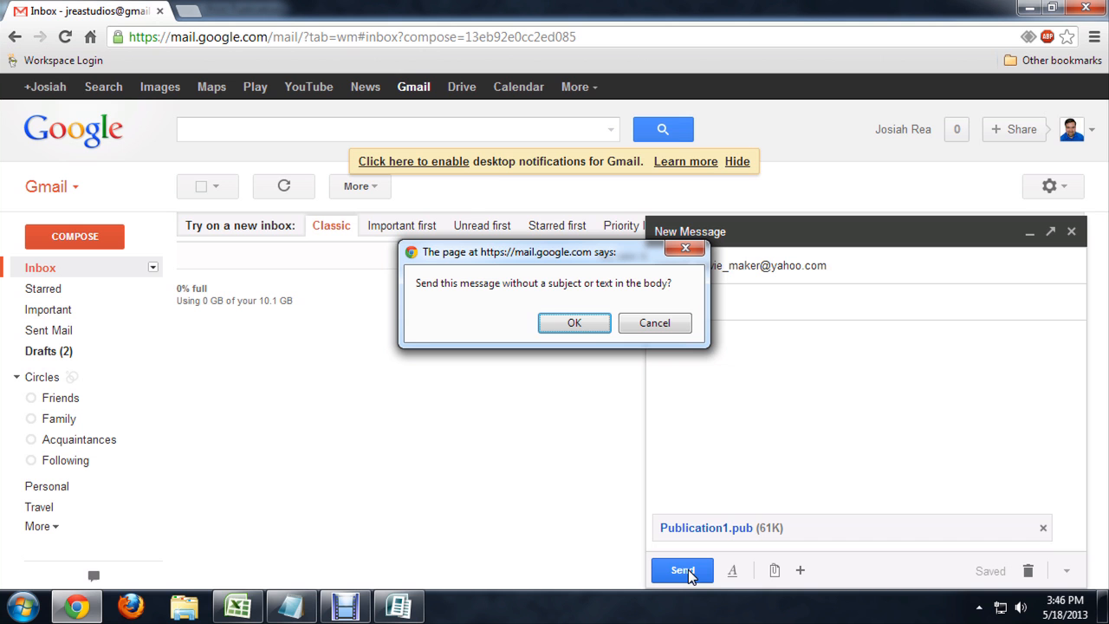